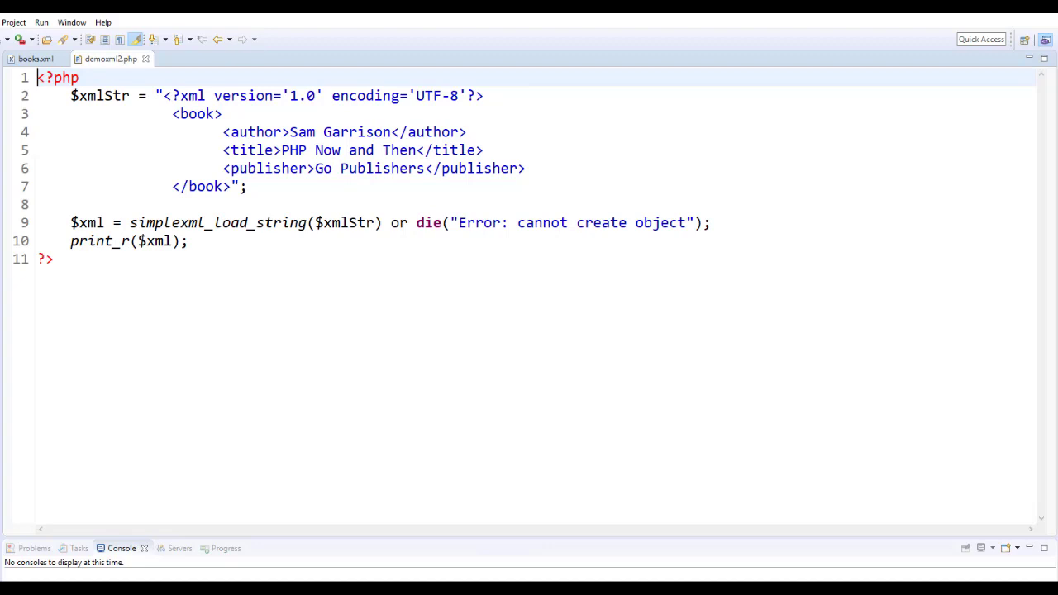
mouse_move(770, 498)
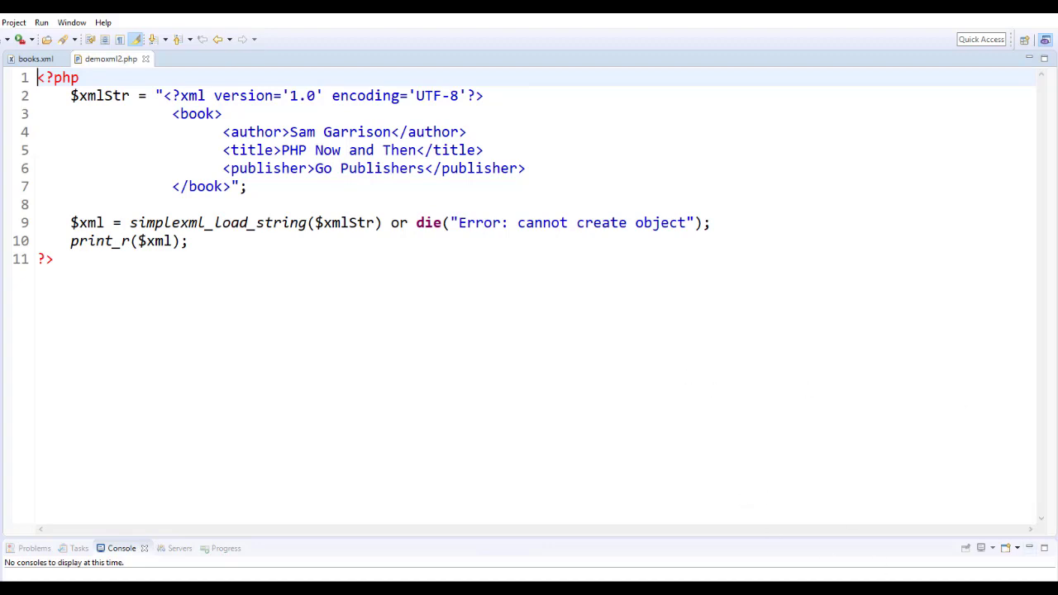
Step: Switch to demoxml1.php, the version loading books.xml with simplexml_load_file
left_click(195, 59)
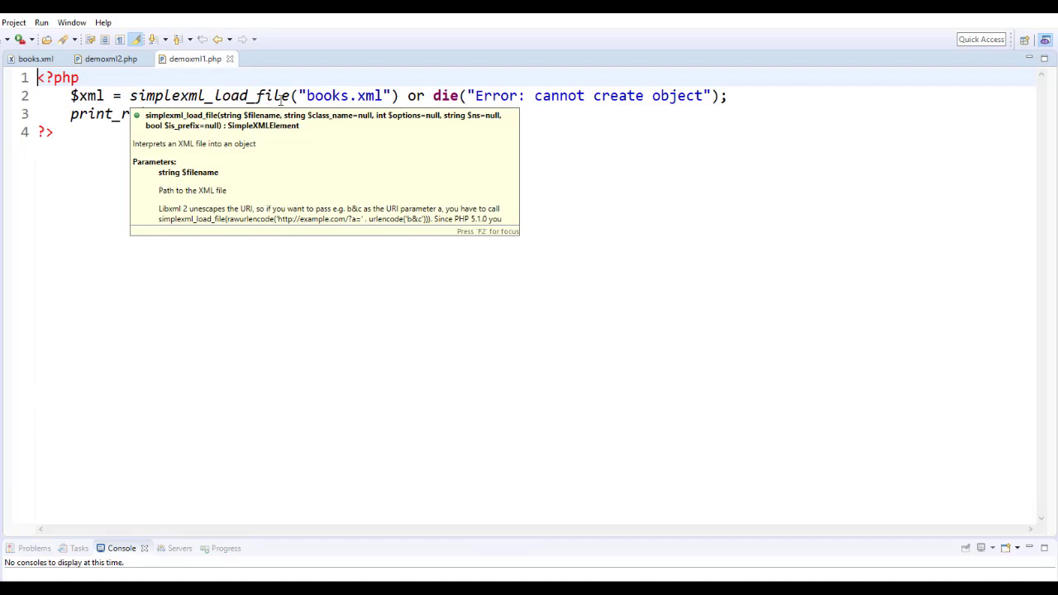
Step: Return to the demoxml2.php source with the inline XML string
left_click(110, 59)
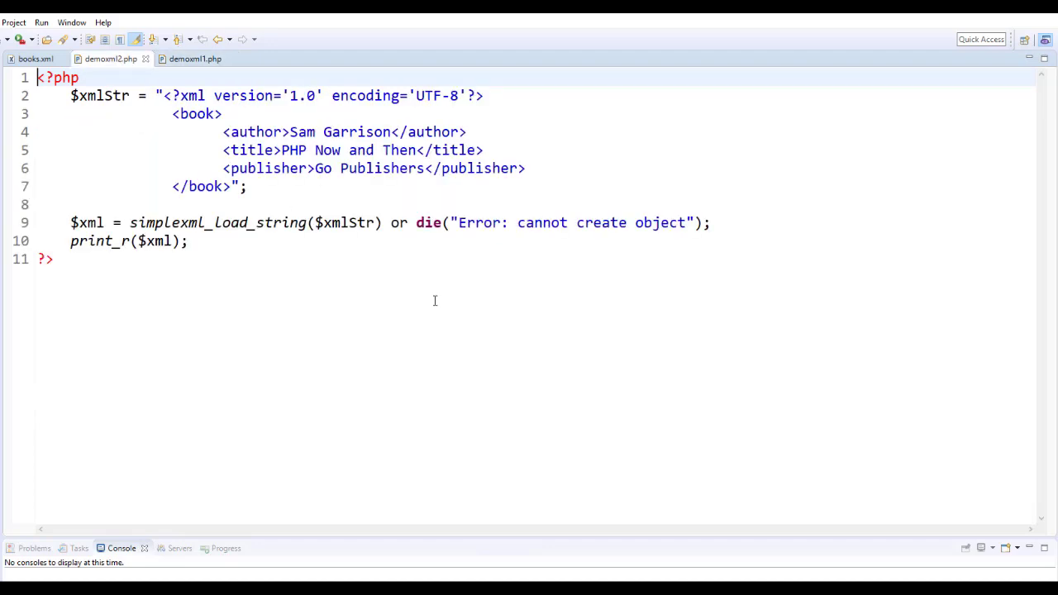
mouse_move(177, 226)
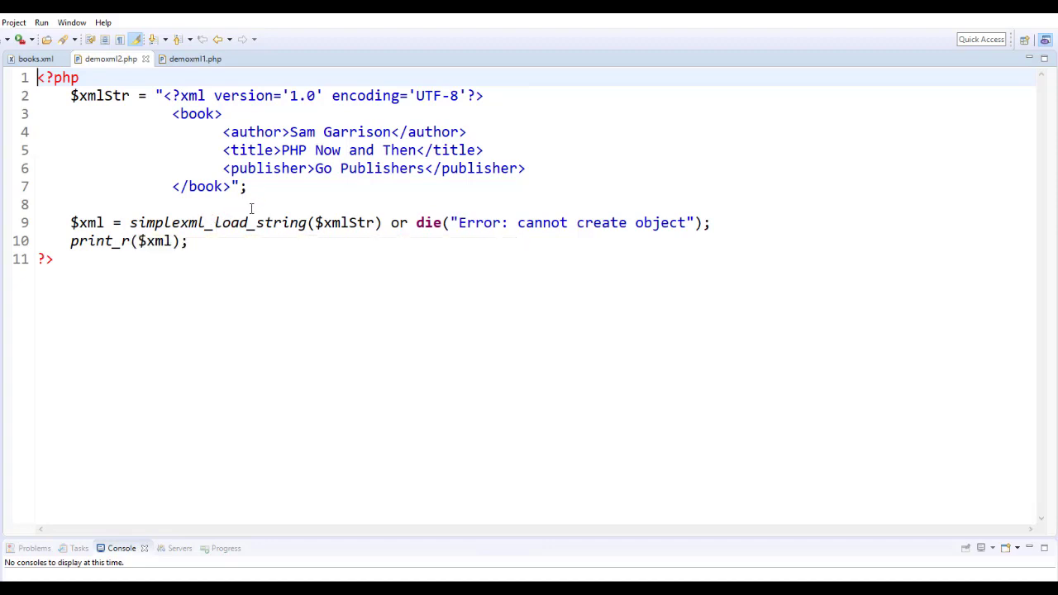
mouse_move(217, 223)
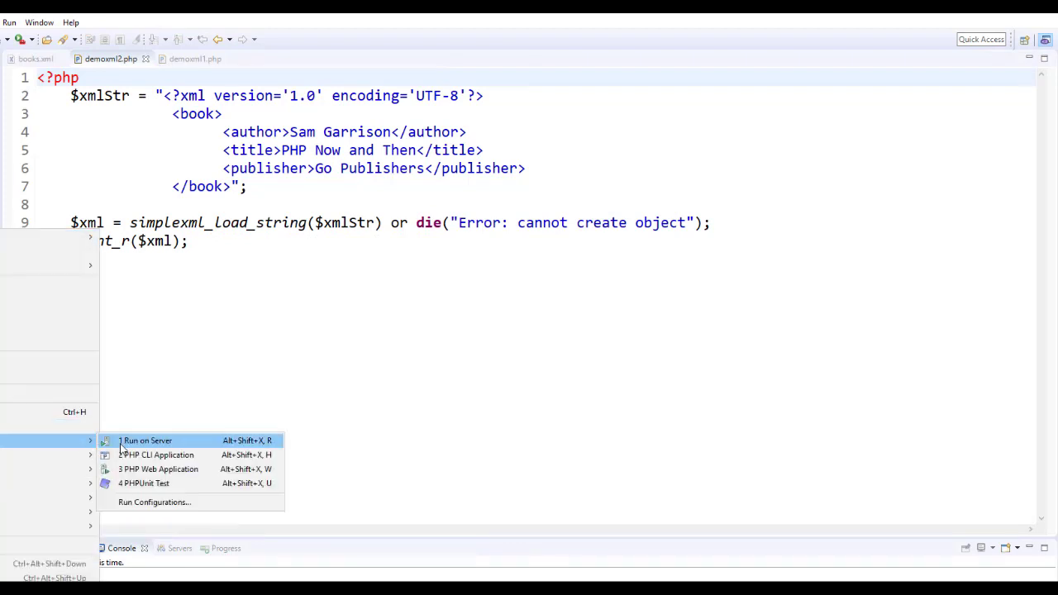
Step: Run demoxml2.php on the local server, view the SimpleXMLElement output, and return to its source
left_click(147, 441)
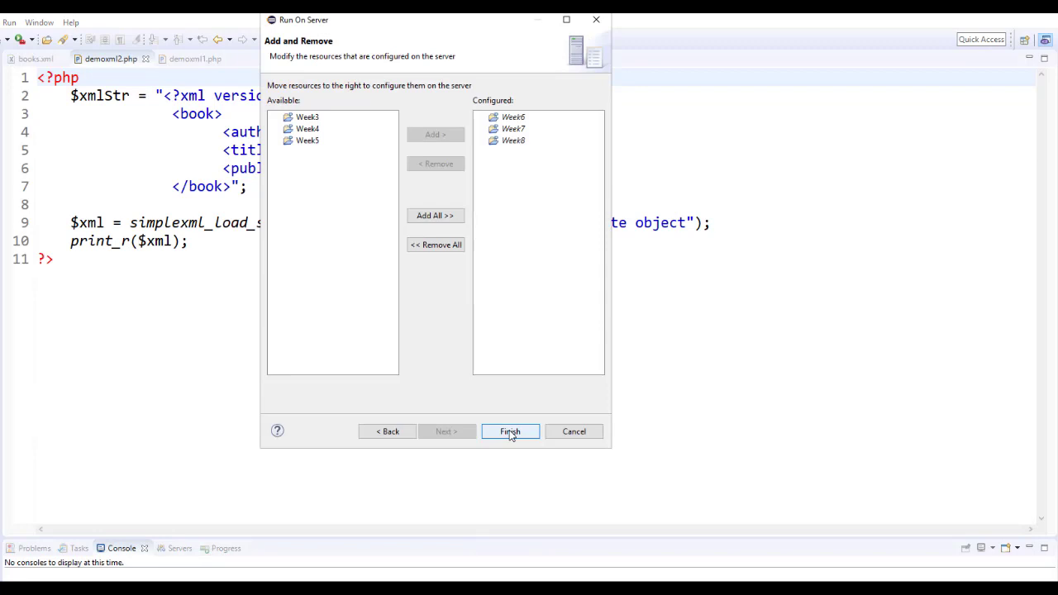
left_click(509, 431)
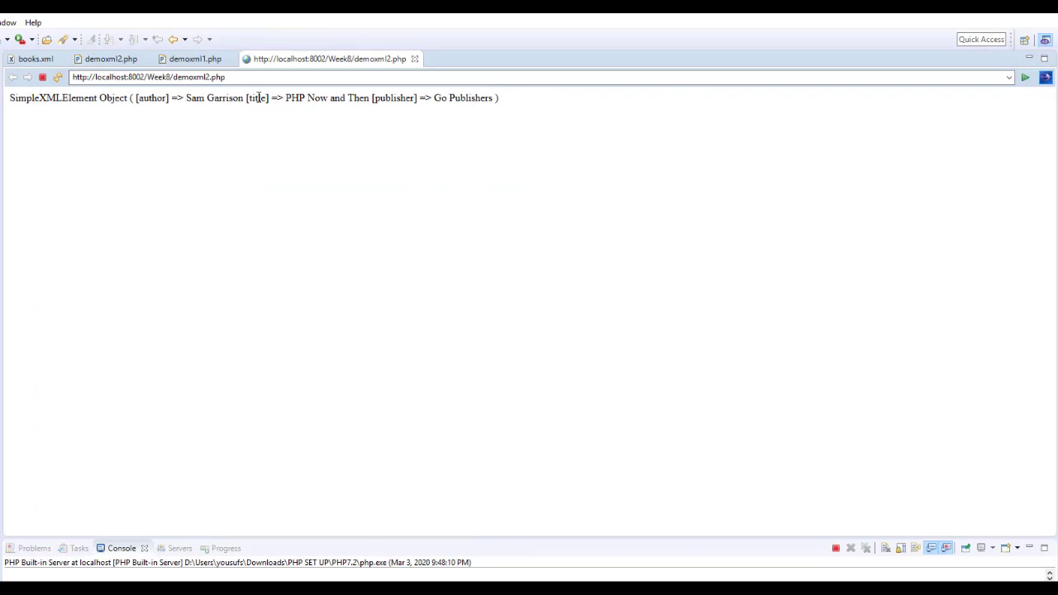
left_click(35, 58)
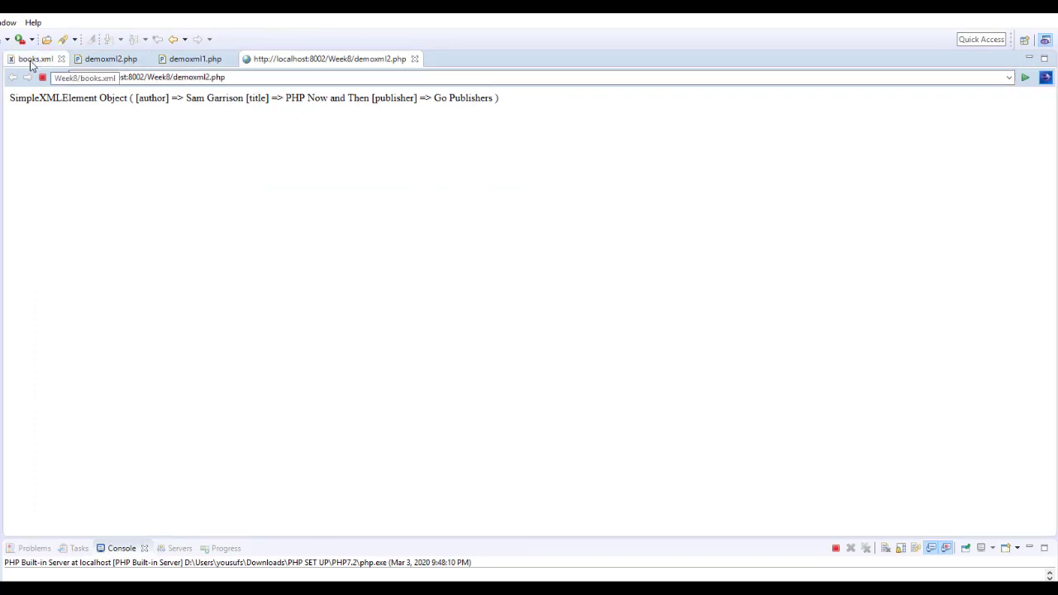
left_click(110, 59)
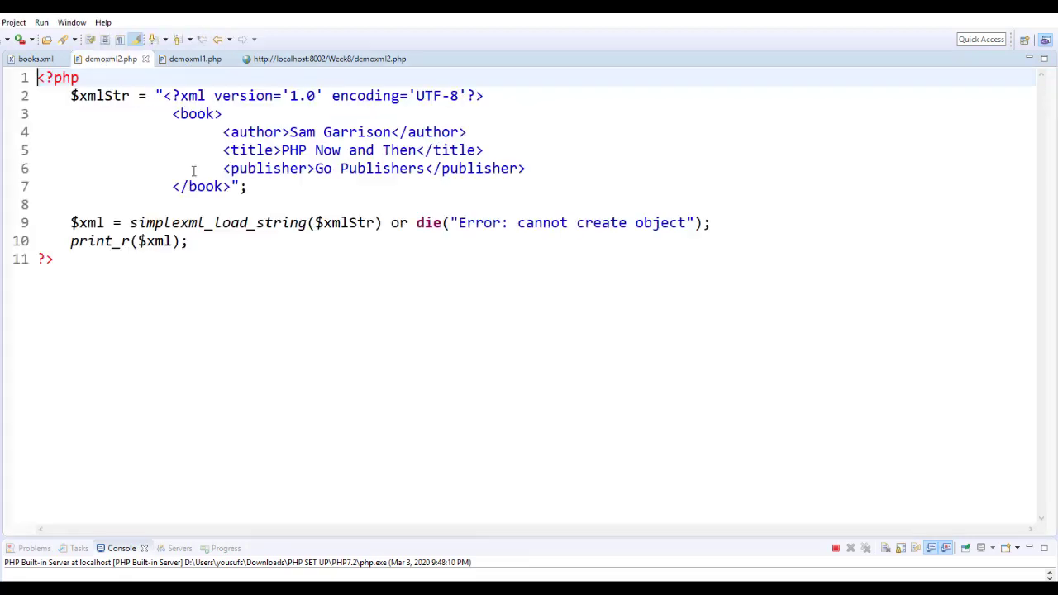
mouse_move(213, 285)
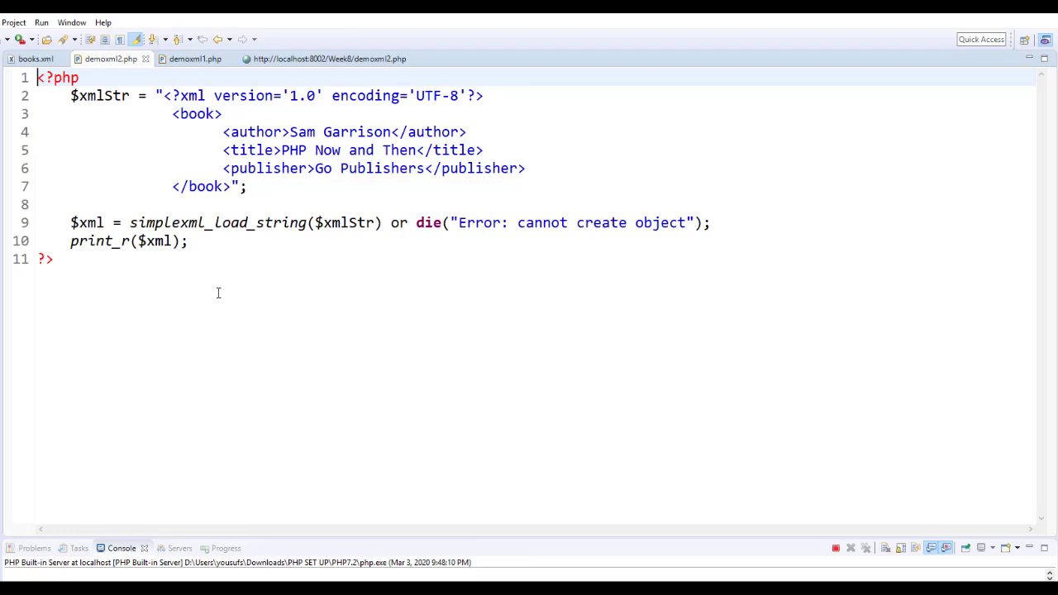
mouse_move(357, 115)
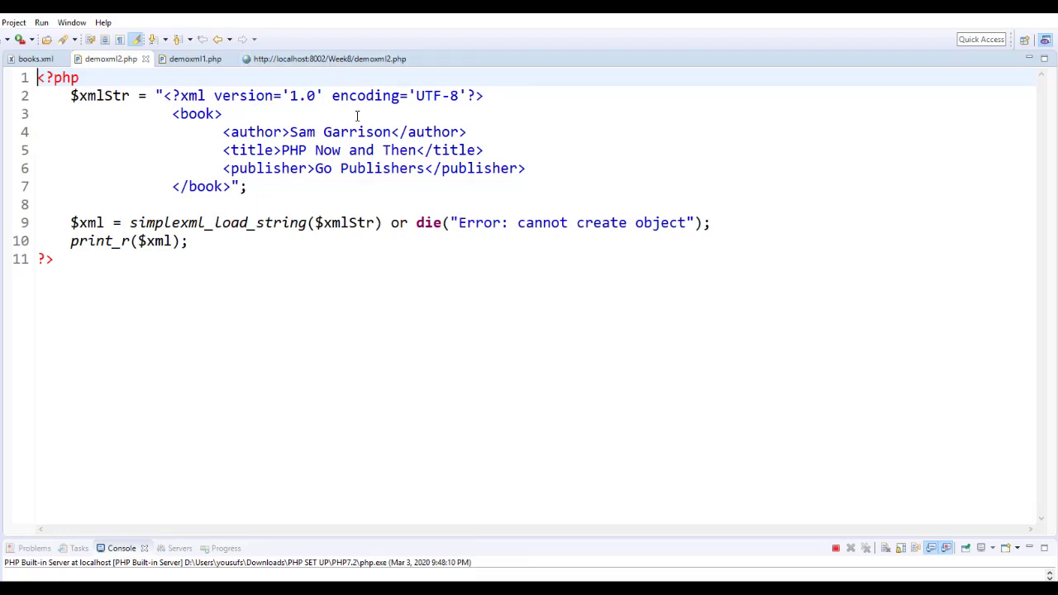